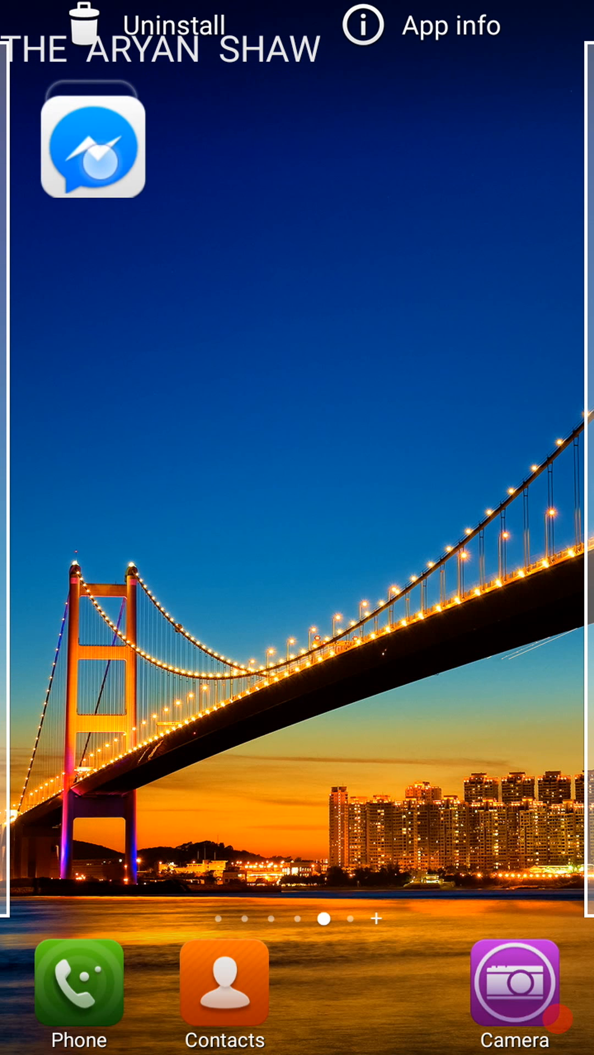
Open Messenger's App info storage page, showing 42.64 MB data and 16 KB cache
{"action": "left_click", "coordinate": [444, 26]}
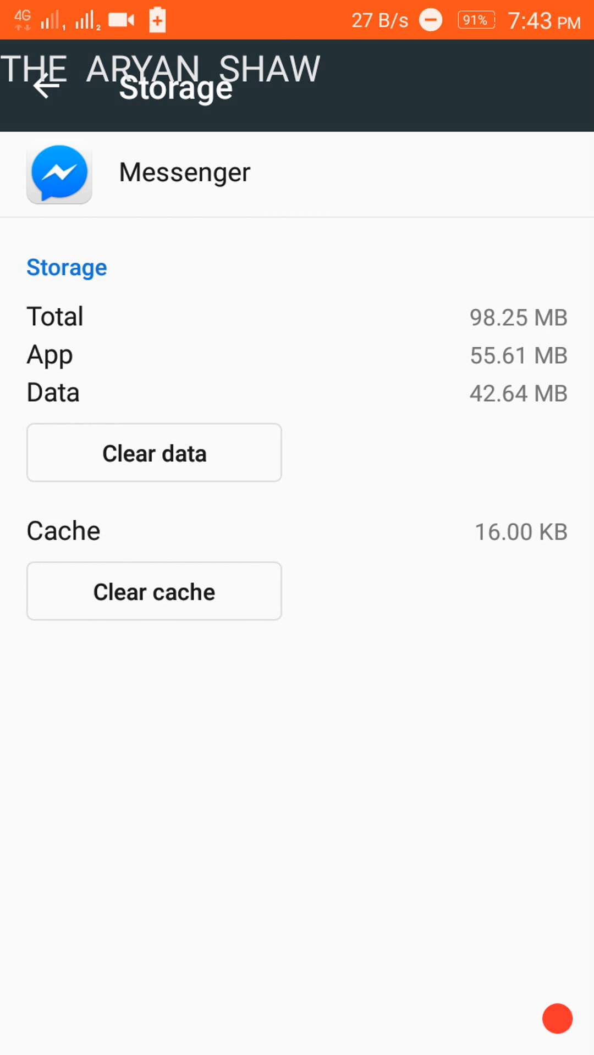
Leave Messenger's storage settings and return to the home screen page with Messenger
{"action": "left_click", "coordinate": [154, 592]}
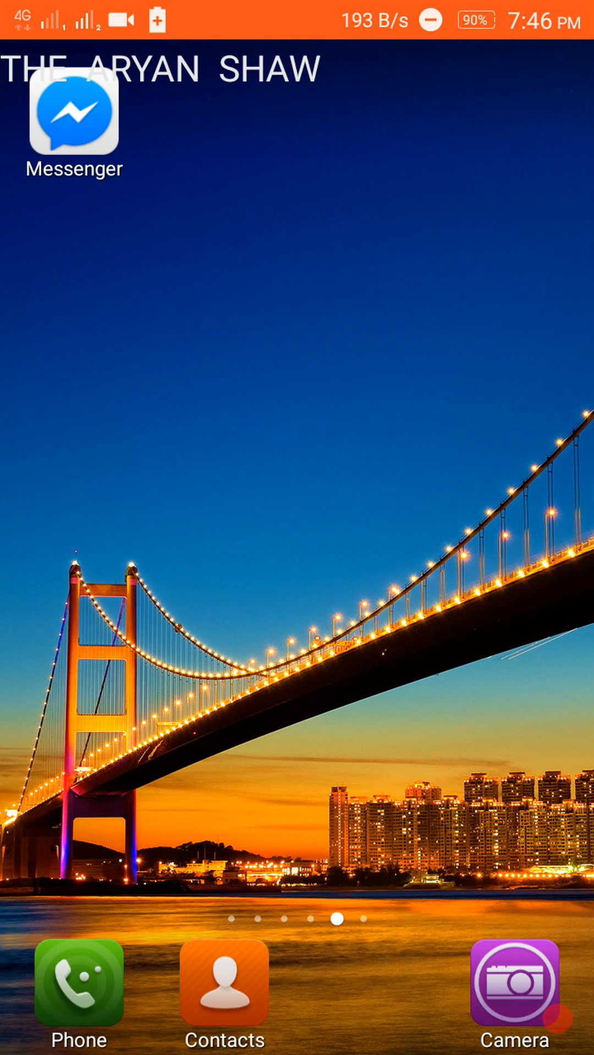
{"action": "left_click", "coordinate": [74, 121]}
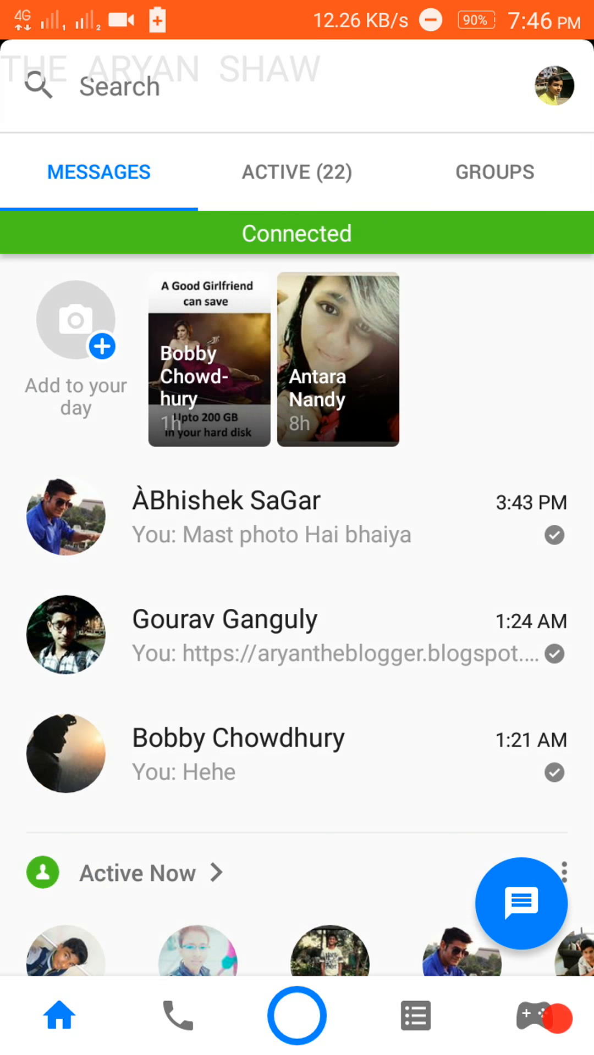
{"action": "scroll", "scroll_direction": "down", "scroll_amount": 3}
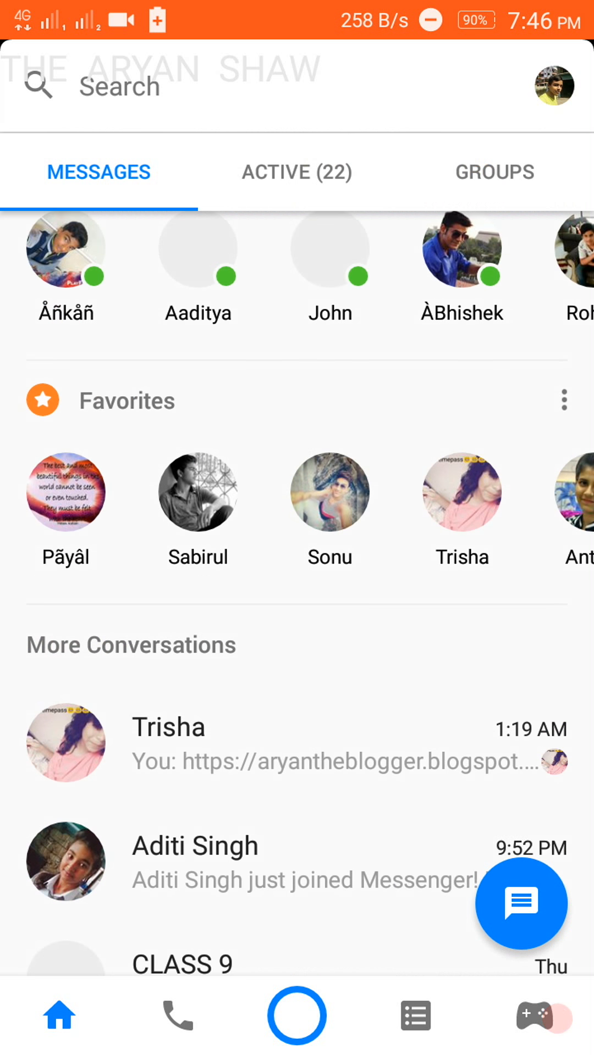
{"action": "scroll", "scroll_direction": "down", "scroll_amount": 3}
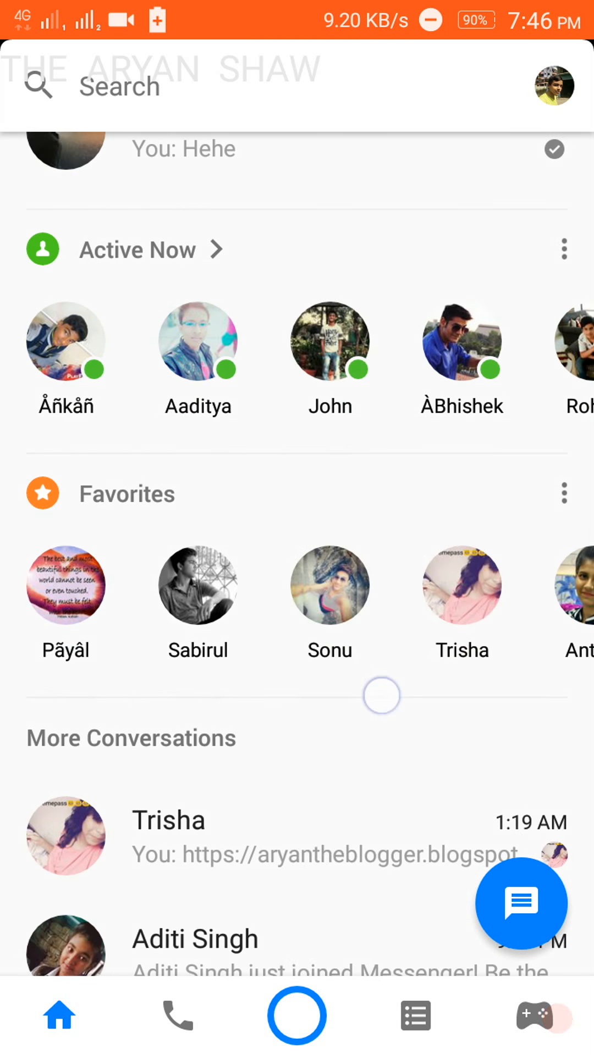
{"action": "left_click", "coordinate": [295, 172]}
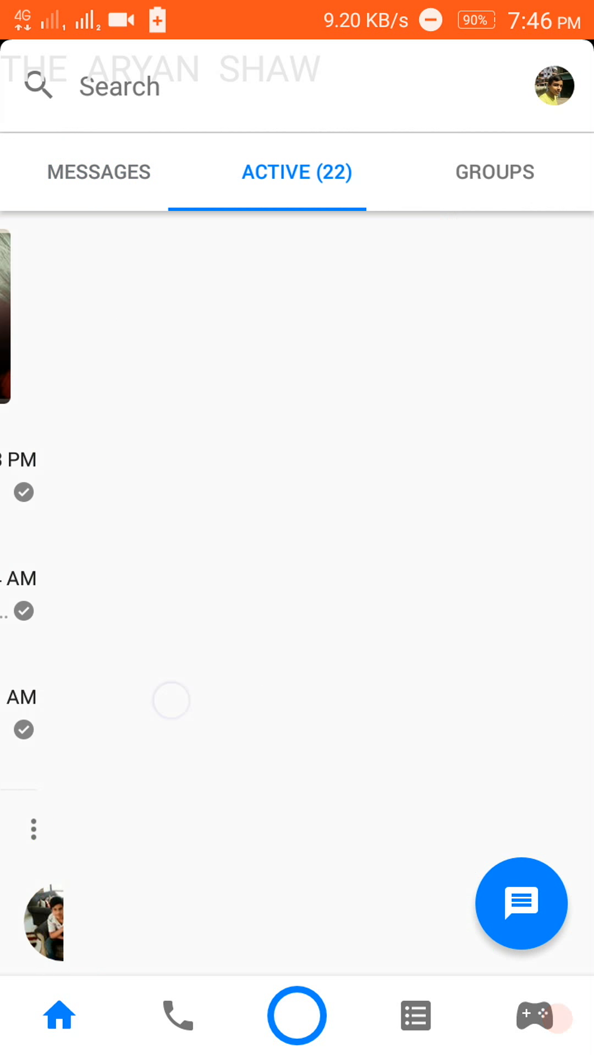
{"action": "left_click", "coordinate": [494, 172]}
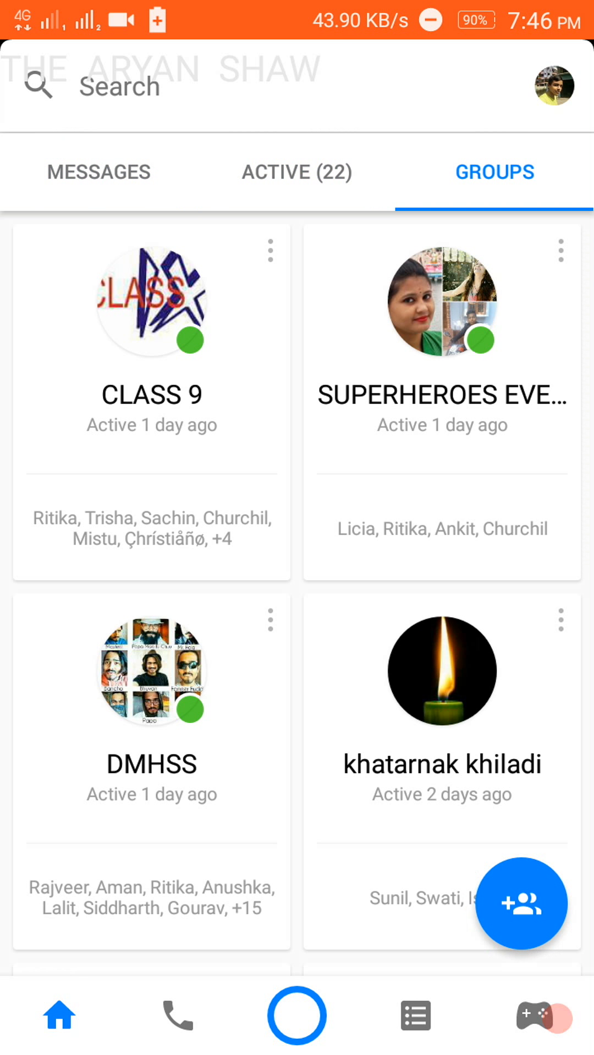
{"action": "left_click", "coordinate": [175, 1017]}
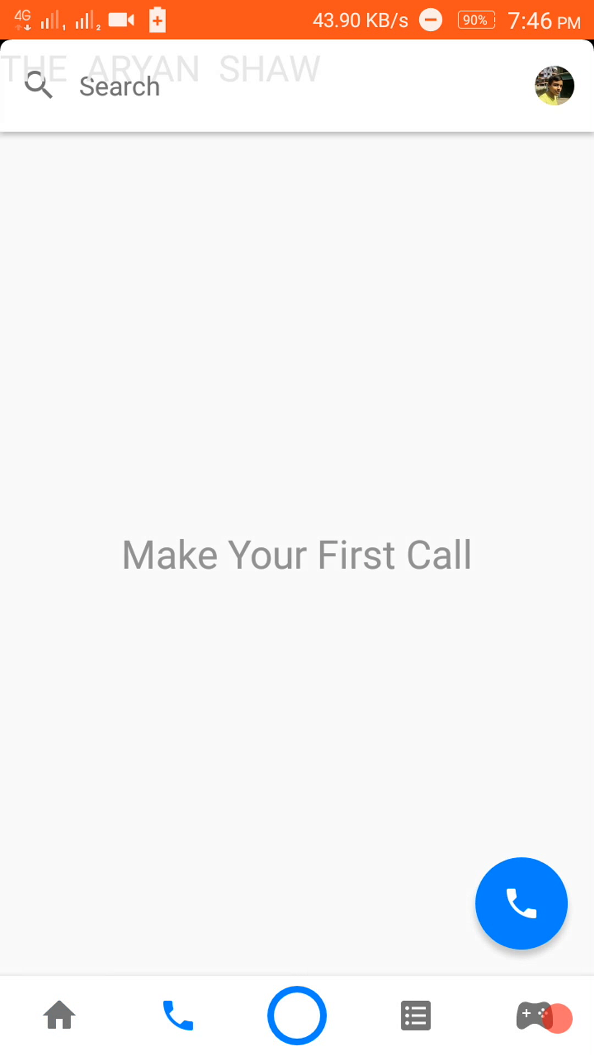
{"action": "left_click", "coordinate": [519, 903]}
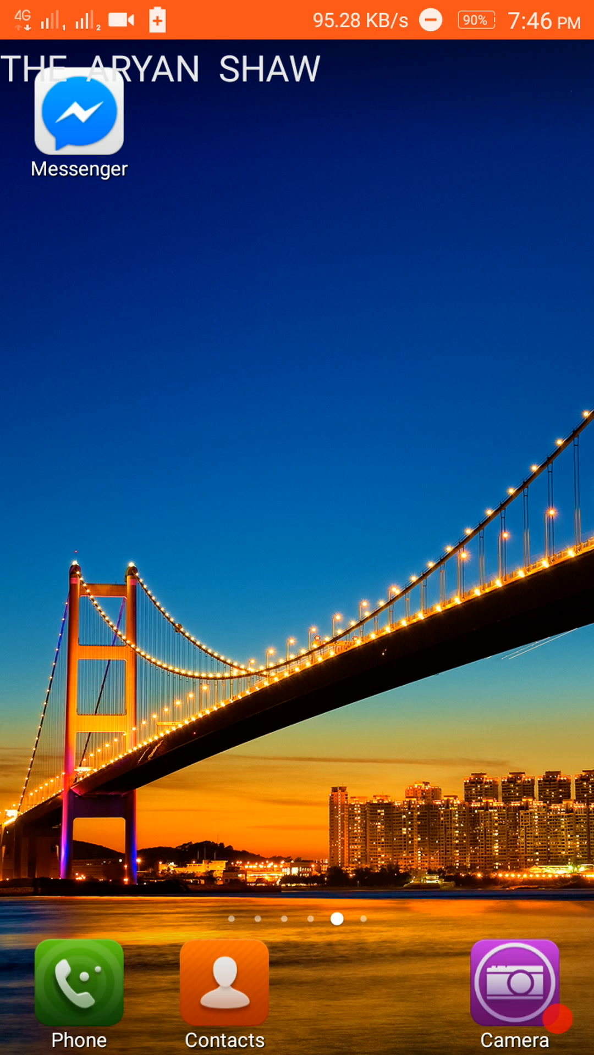
{"action": "scroll", "scroll_direction": "left", "scroll_amount": 3}
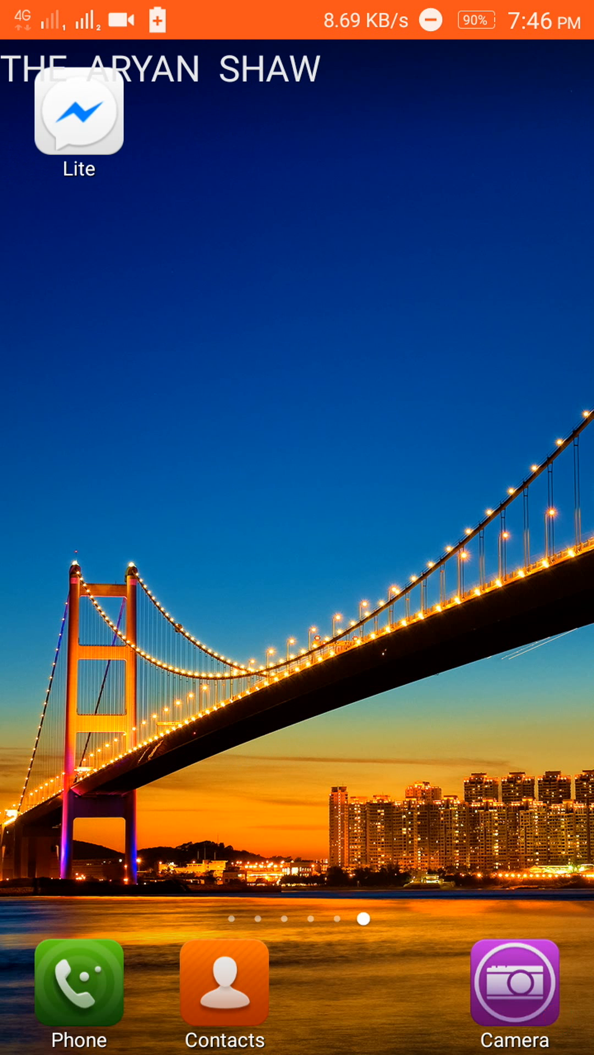
Launch Messenger Lite, browse its contacts and profile settings, then return to chats
{"action": "left_click", "coordinate": [77, 112]}
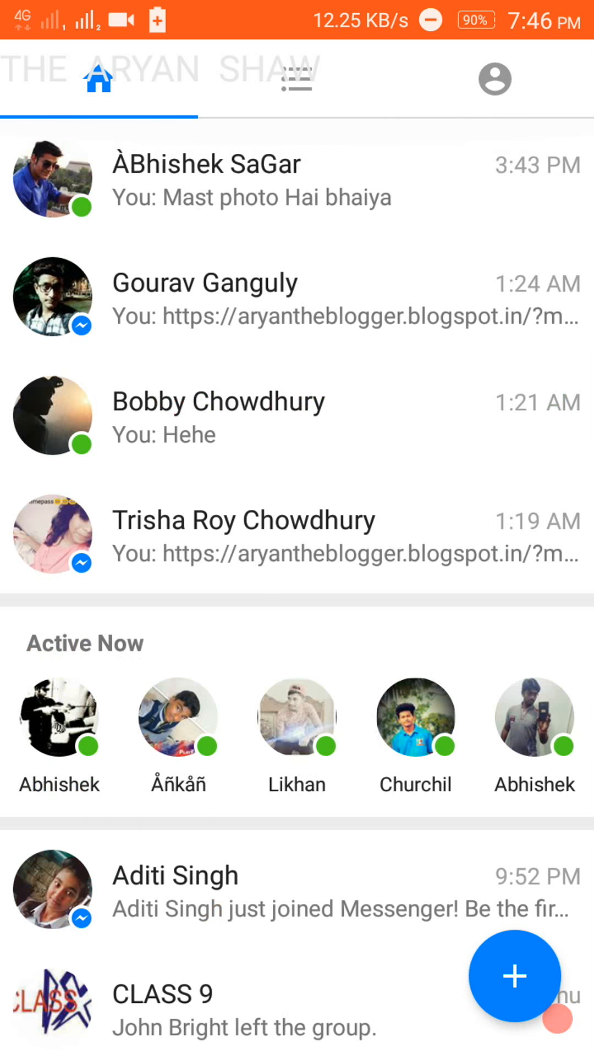
{"action": "left_click", "coordinate": [295, 79]}
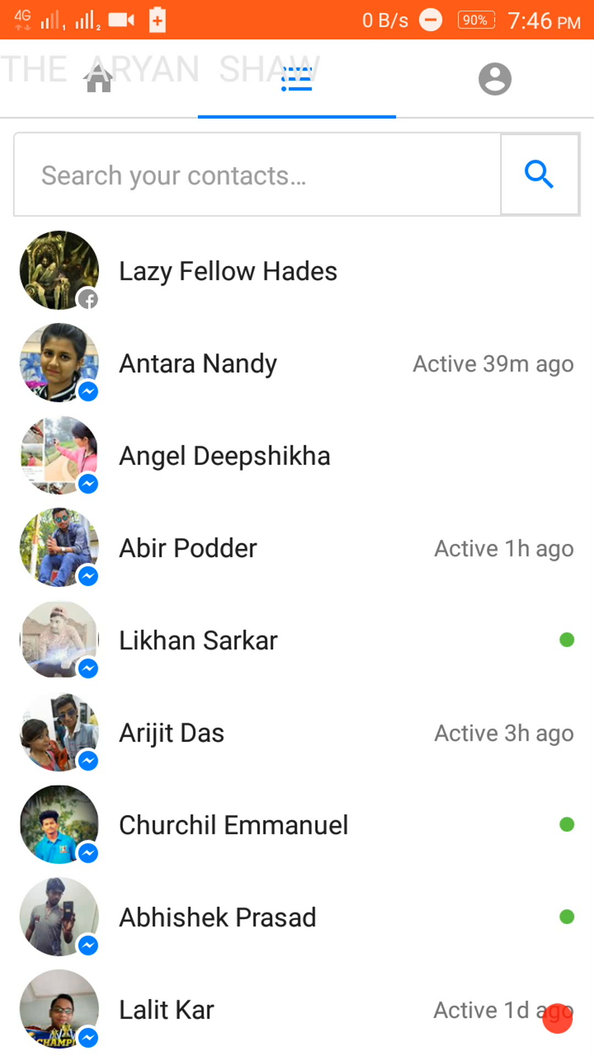
{"action": "left_click", "coordinate": [493, 79]}
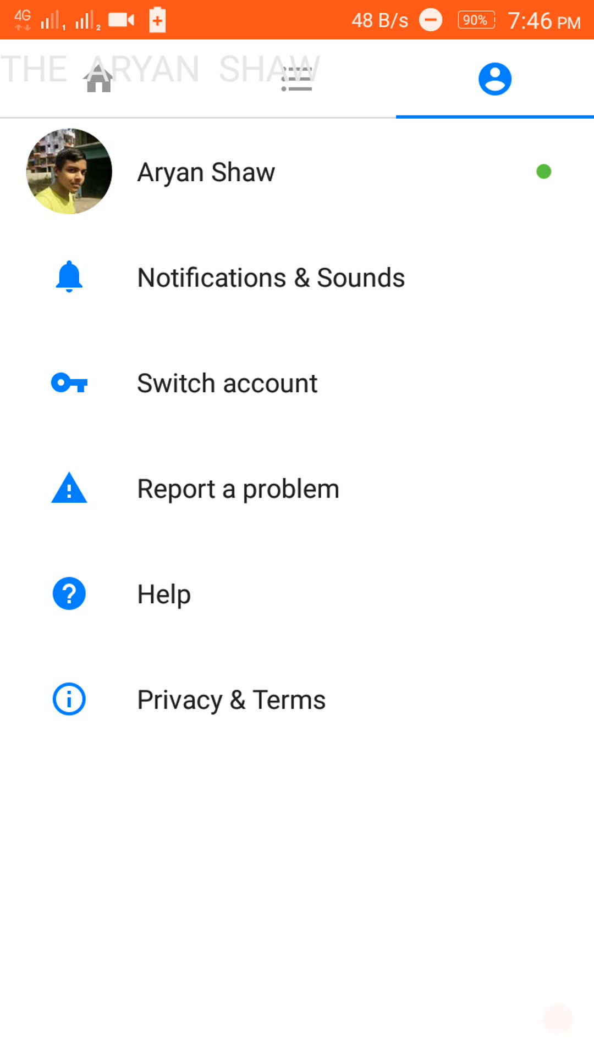
{"action": "left_click", "coordinate": [205, 171]}
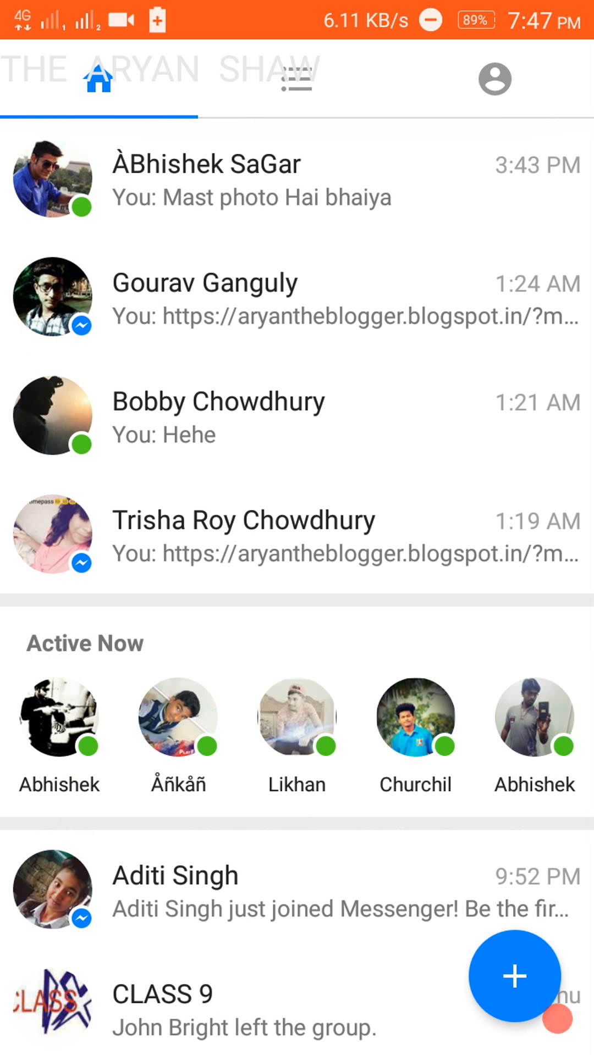
Open Messenger Lite's App info and view its 7.92 MB storage details
{"action": "left_click", "coordinate": [493, 79]}
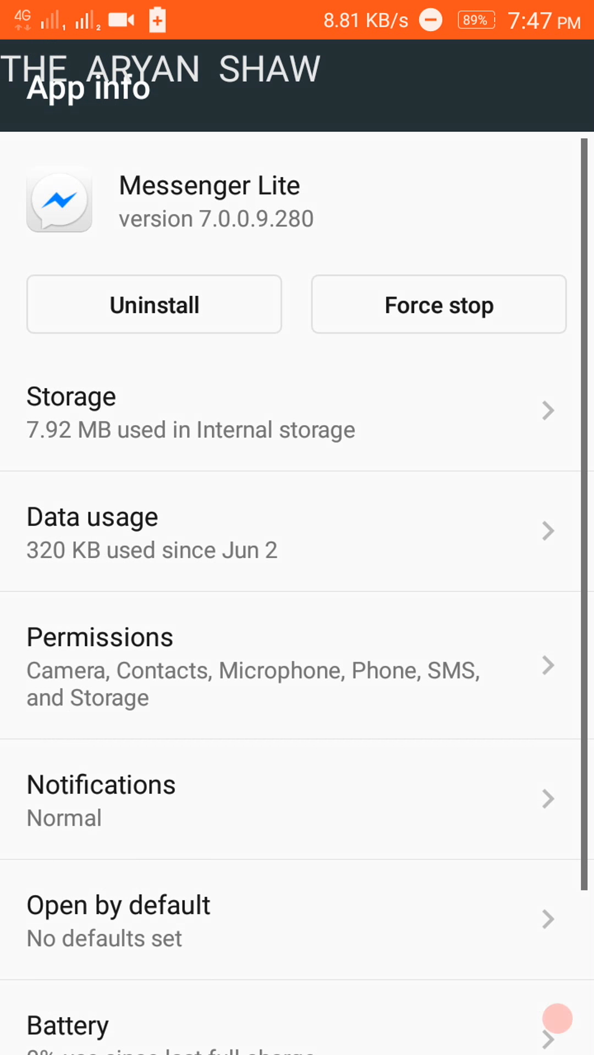
{"action": "left_click", "coordinate": [71, 396]}
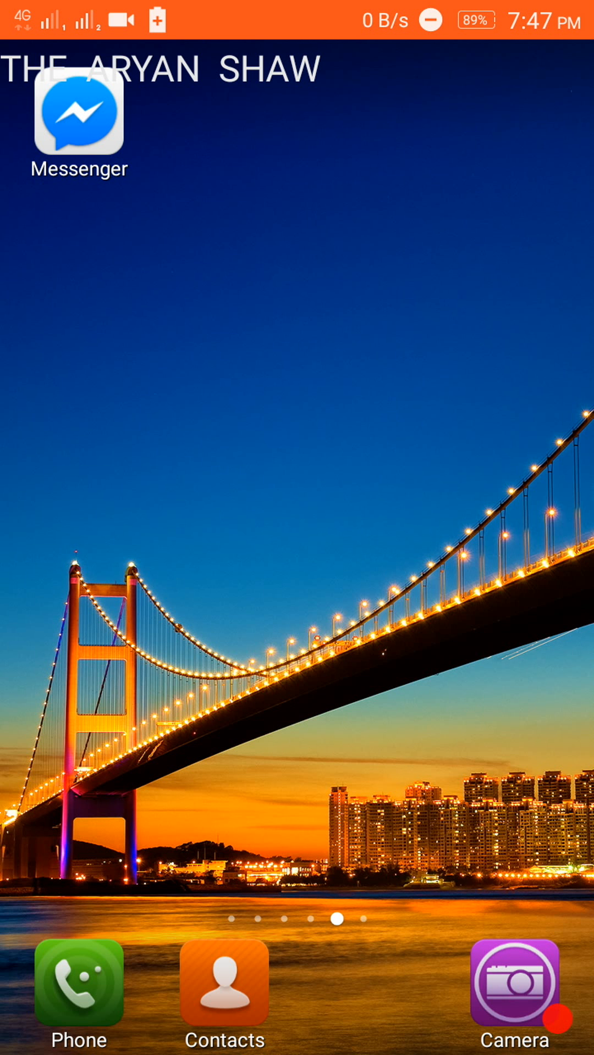
Swipe to the neighbouring home screen page with only Phone, Contacts and Camera
{"action": "scroll", "scroll_direction": "left", "scroll_amount": 3}
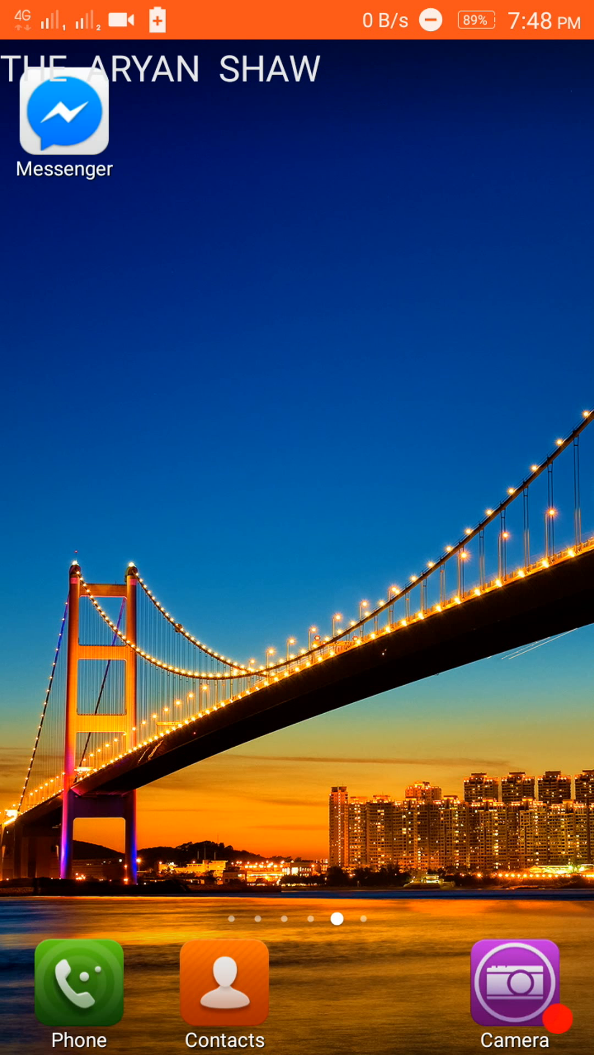
{"action": "scroll", "scroll_direction": "left", "scroll_amount": 3}
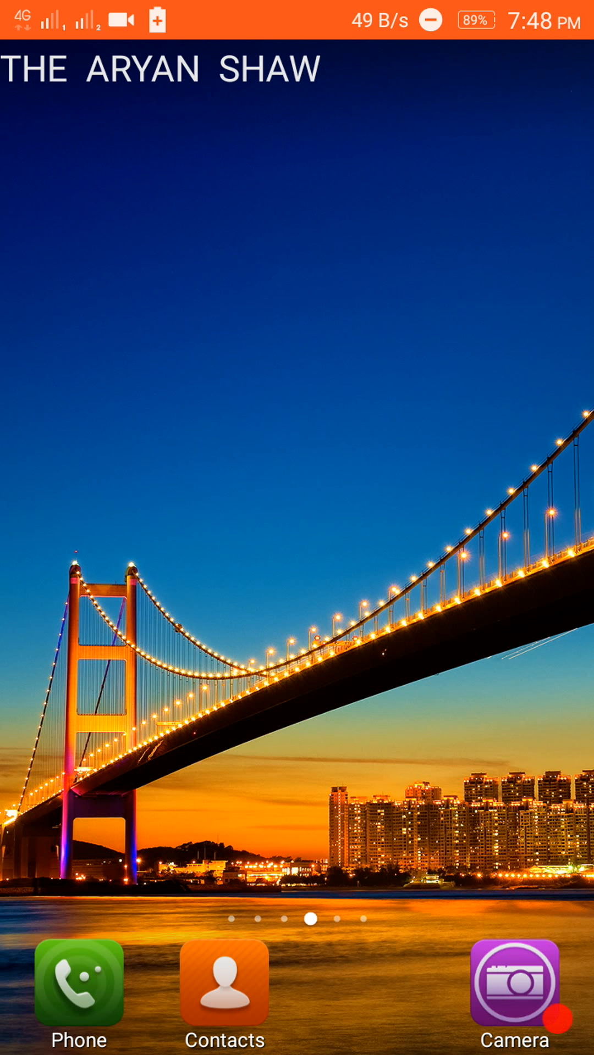